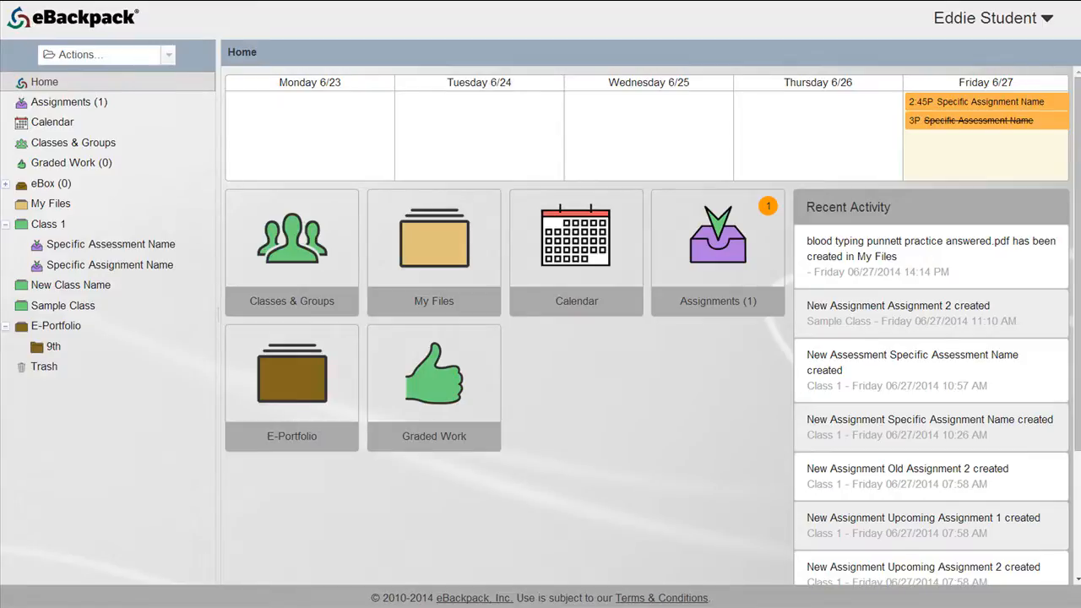
mouse_move(959, 105)
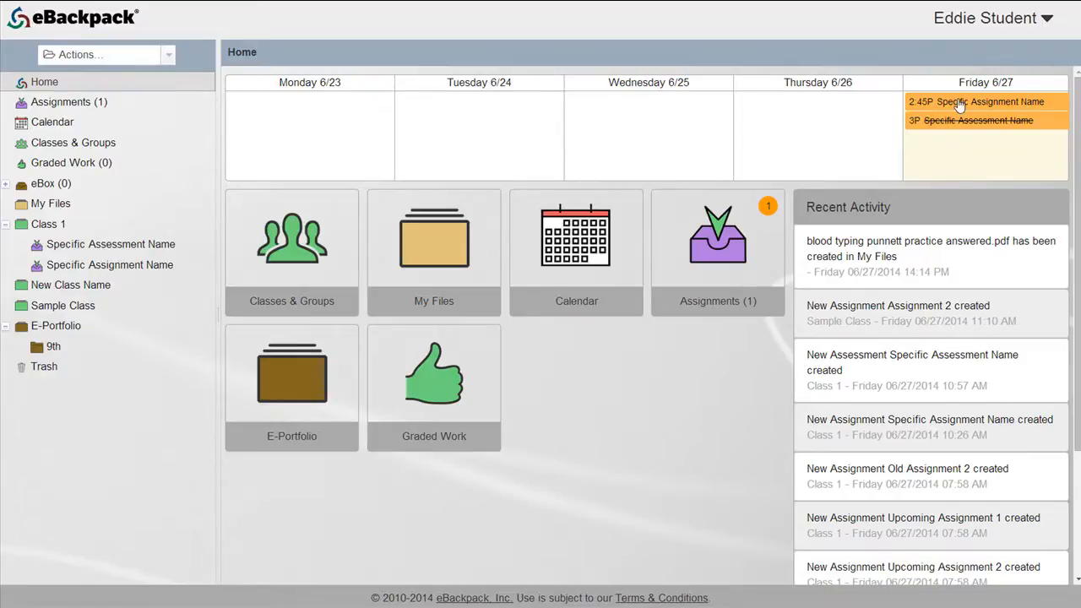
Open Specific Assignment Name again from the Current Assignments list via the dashboard.
click(985, 102)
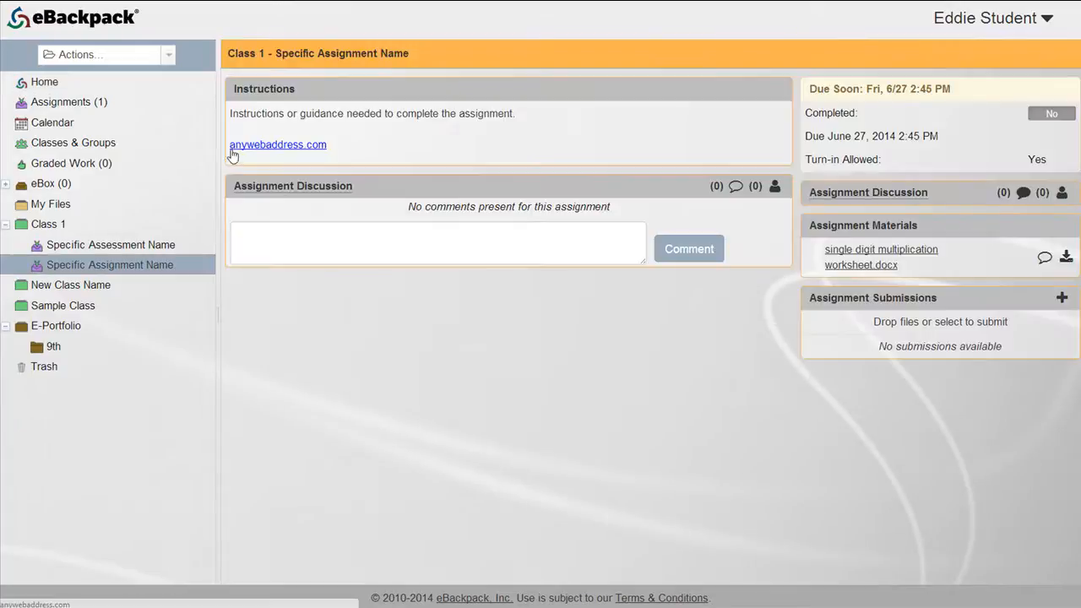
click(44, 82)
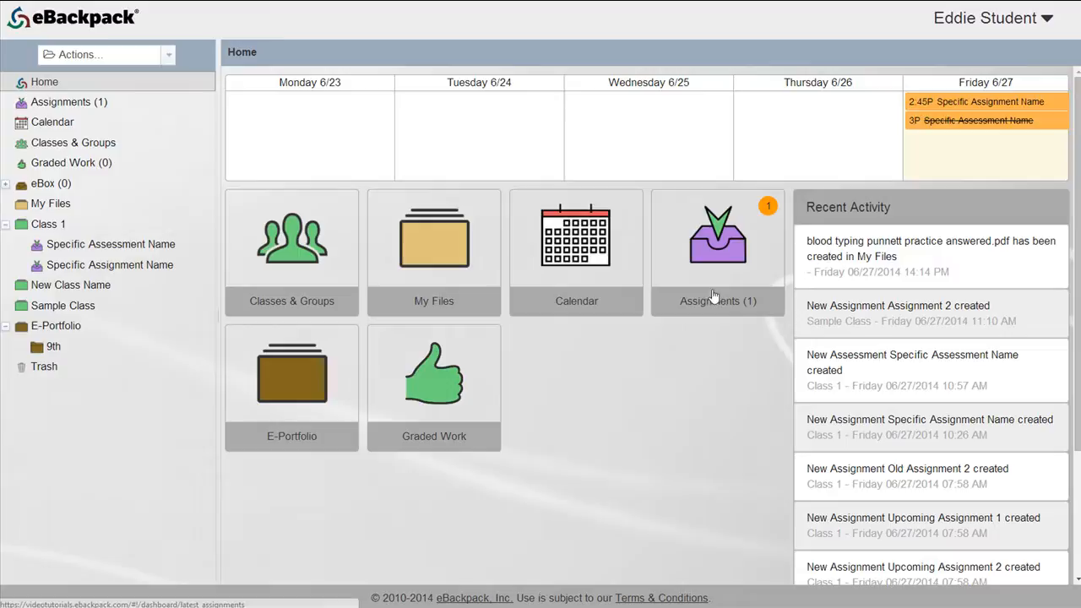
click(717, 244)
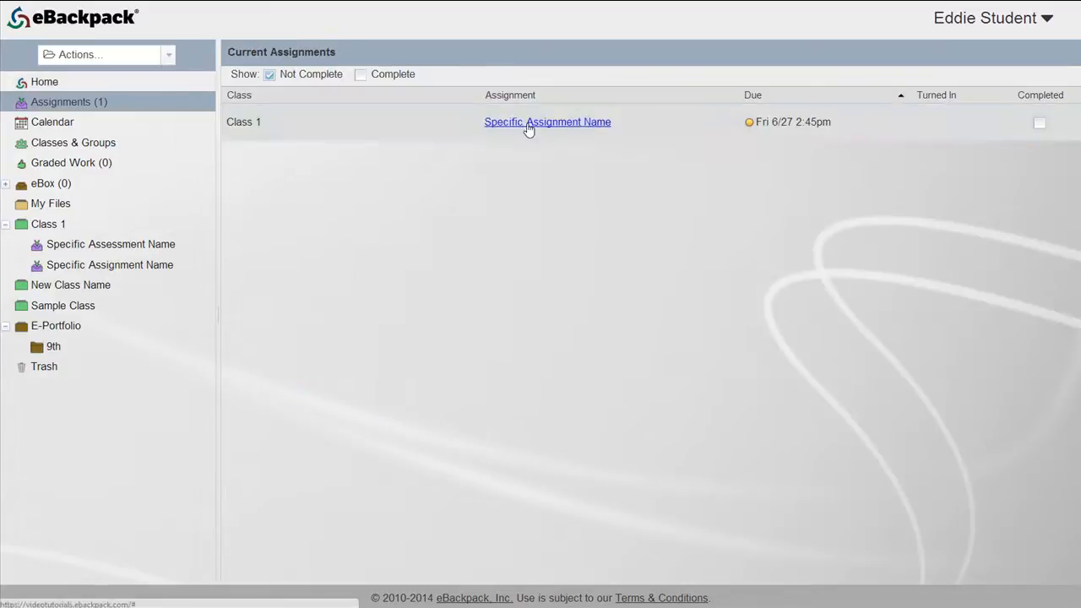
click(547, 122)
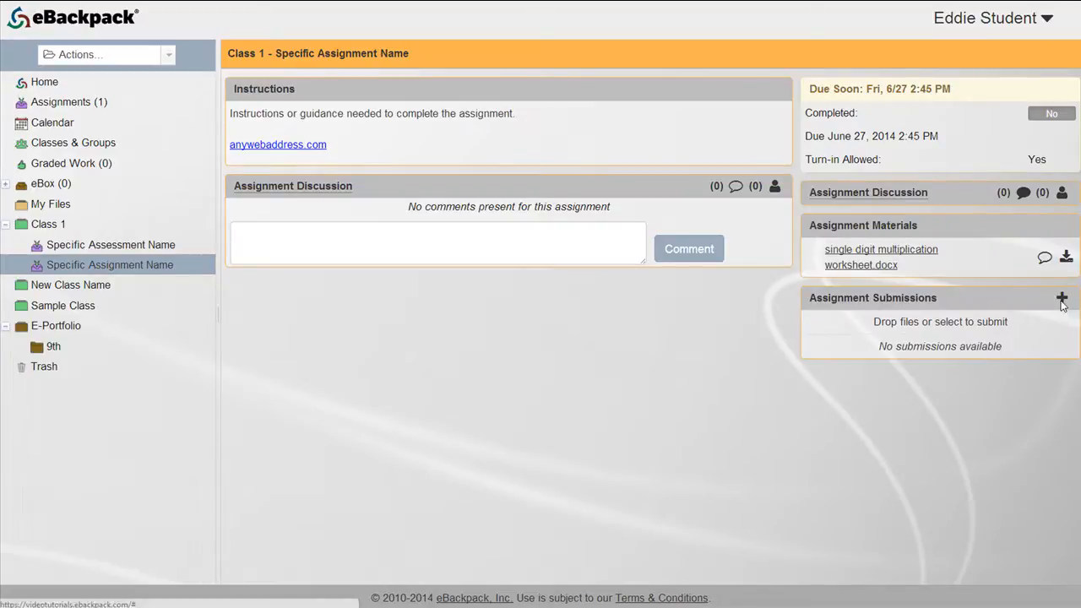
Turn in the Google Drive file 'single digit multiplication worksheet answered.docx' with a teacher-only comment.
click(1061, 297)
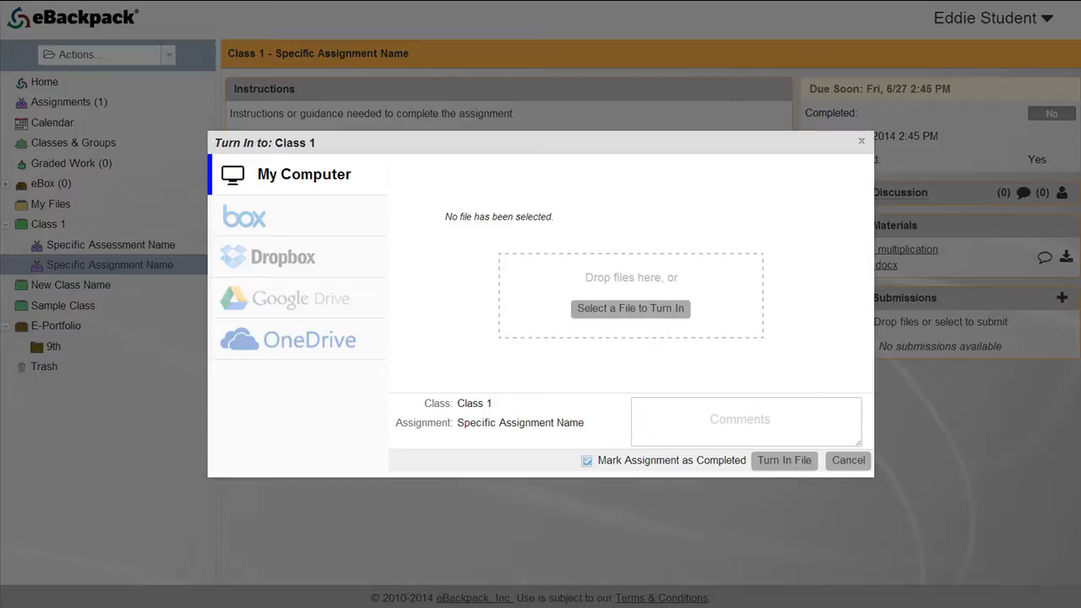
click(299, 297)
text(Comment to be seen only by teacher upon reviewing work.)
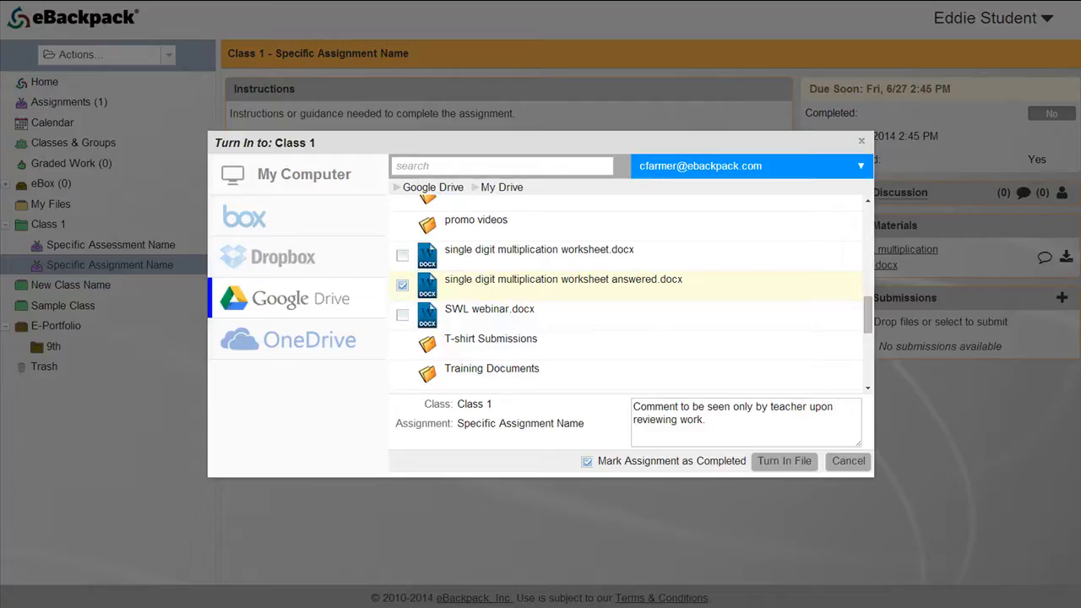
click(784, 461)
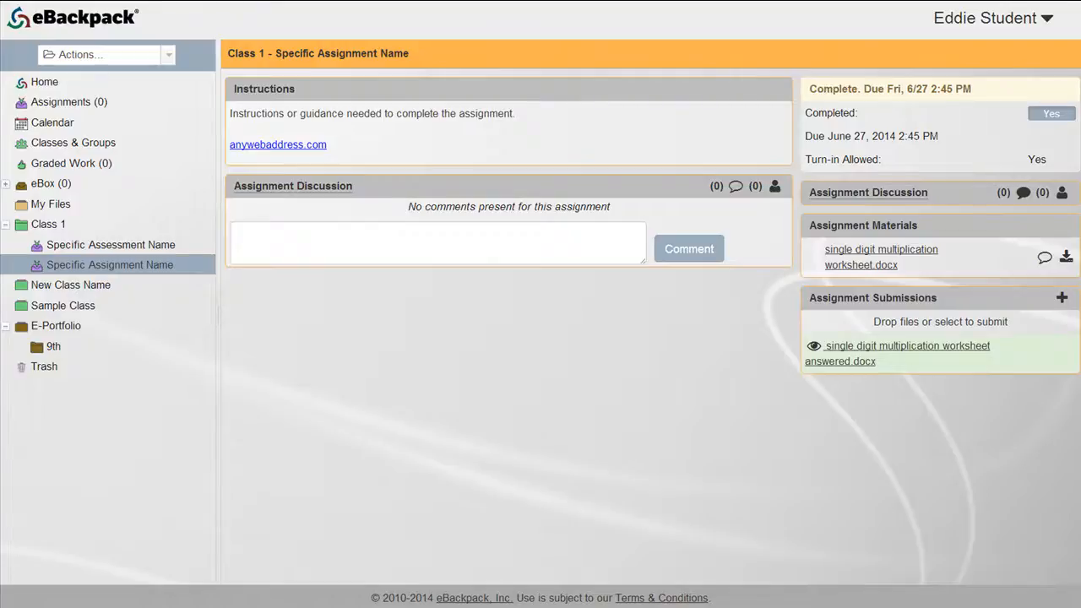
mouse_move(1063, 363)
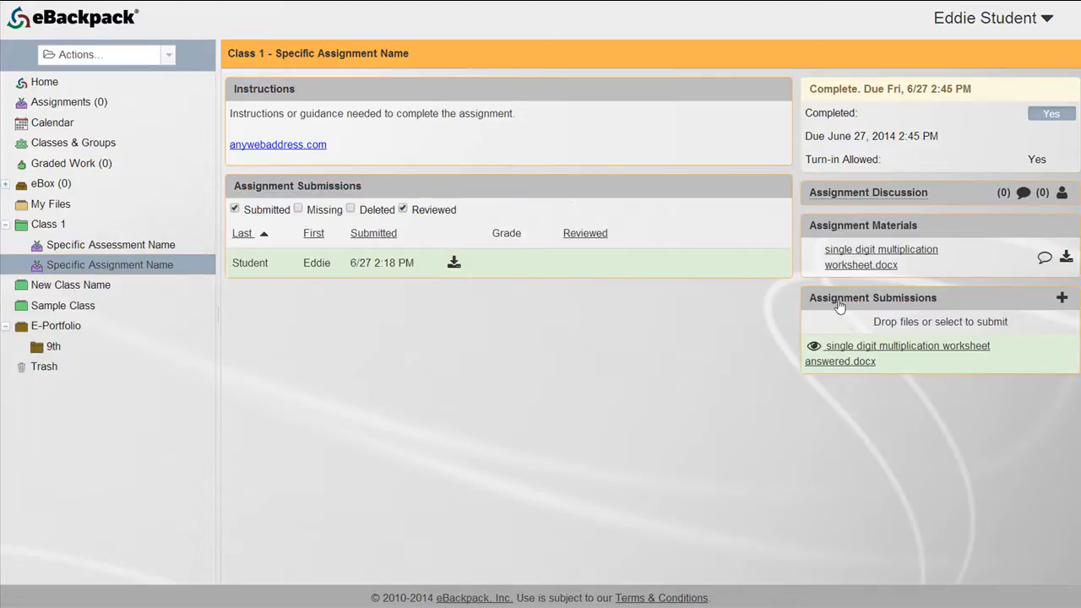
mouse_move(391, 288)
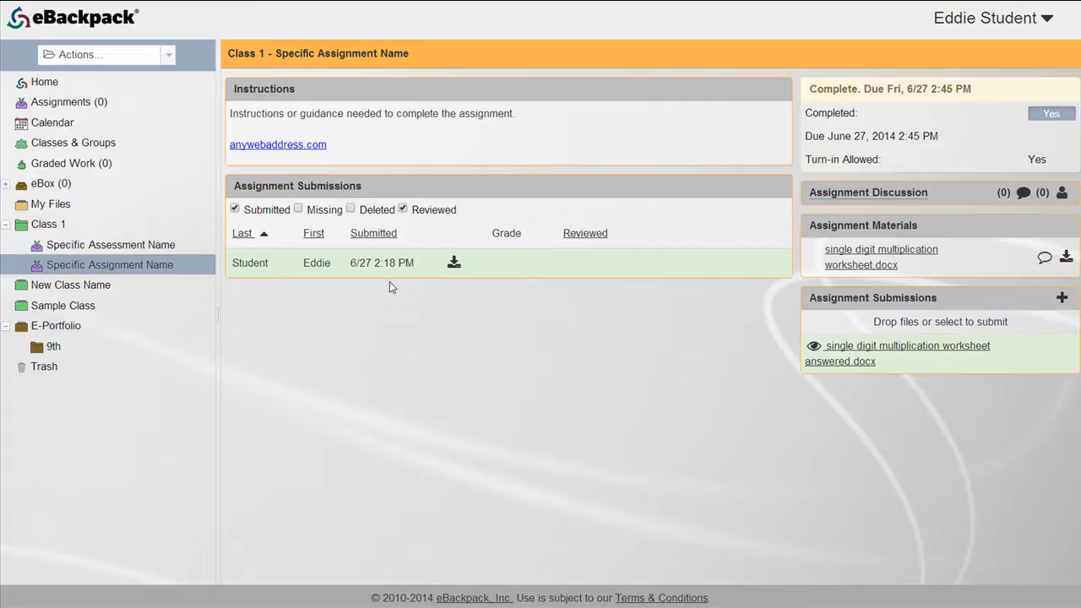
Return to the home dashboard, where Specific Assignment Name appears struck through.
click(43, 81)
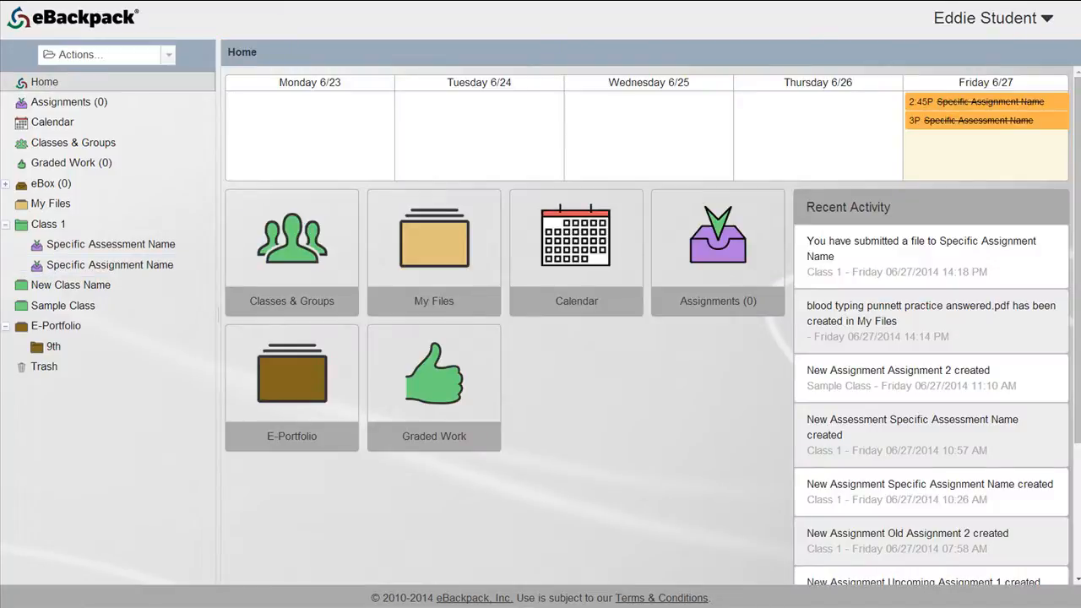
Open My Files and start turning in blood typing punnett practice answered.pdf.
click(50, 204)
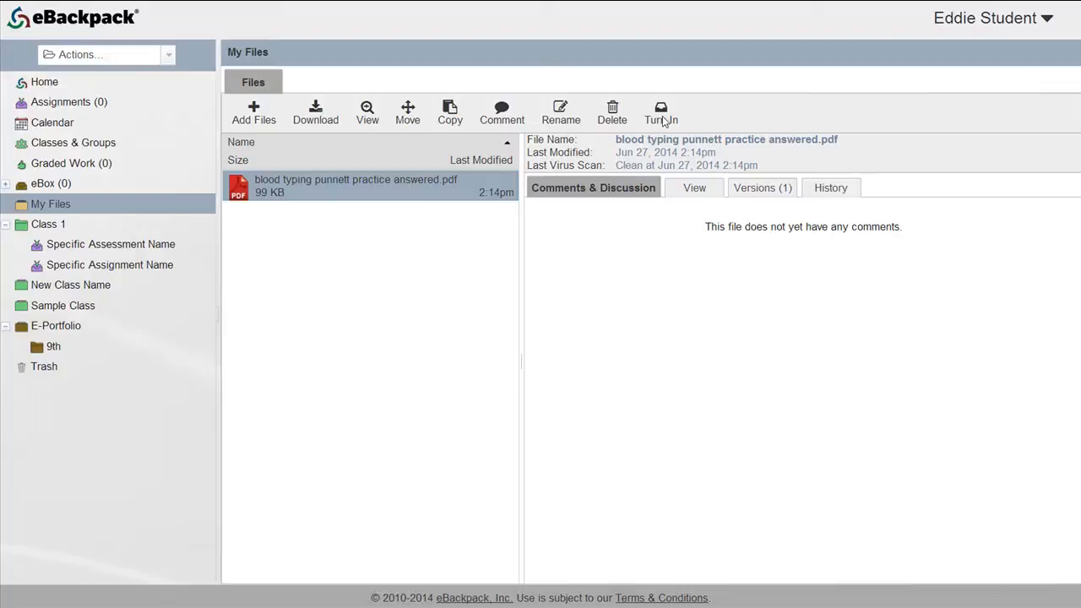
click(661, 112)
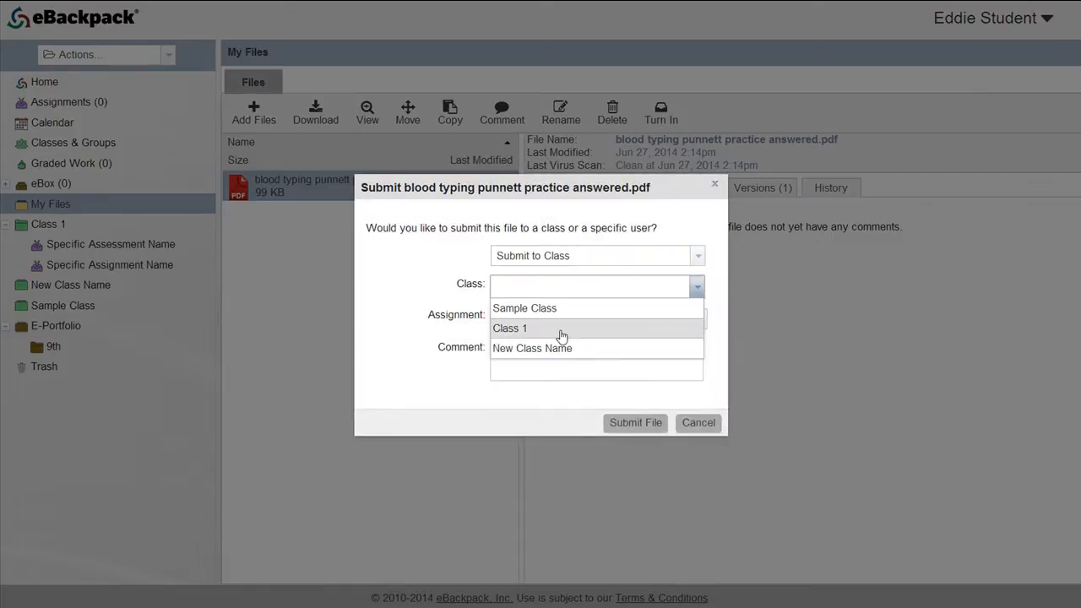
Target the PDF submission at Class 1 and the Specific Assignment Name assignment.
click(510, 328)
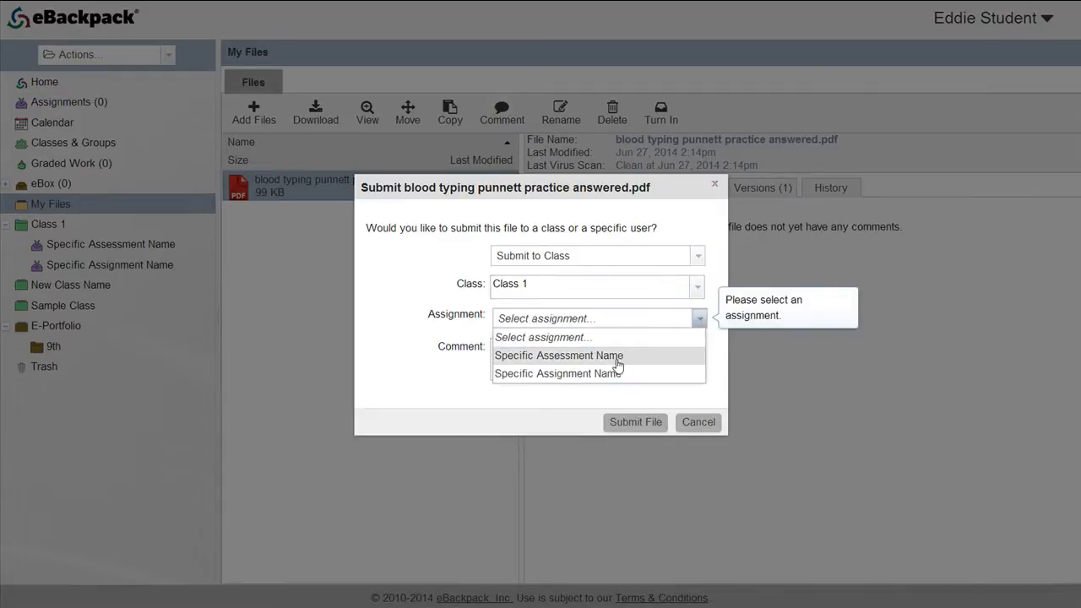
click(557, 373)
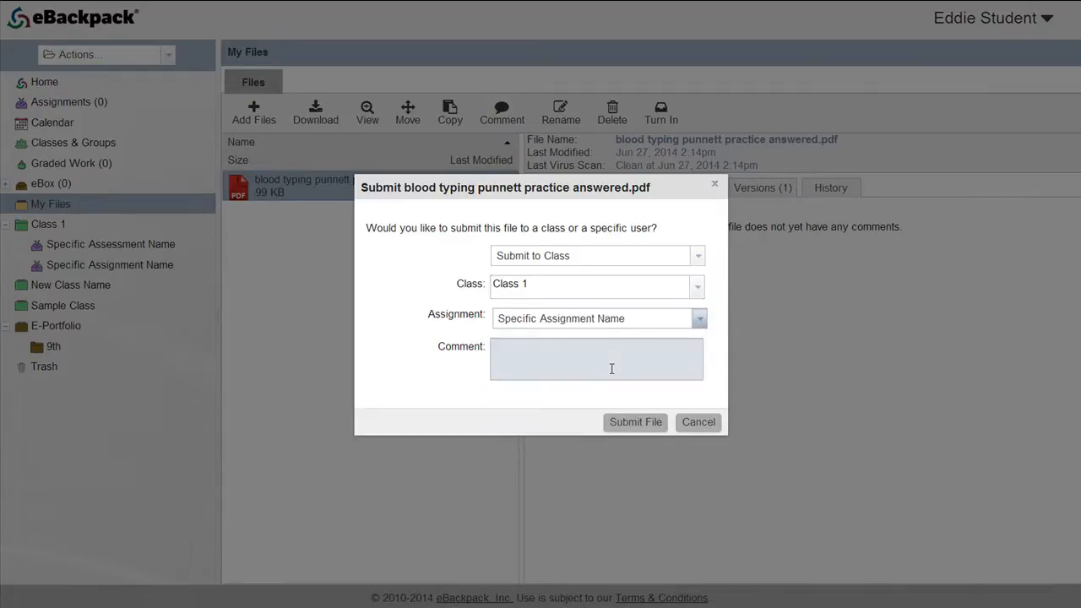